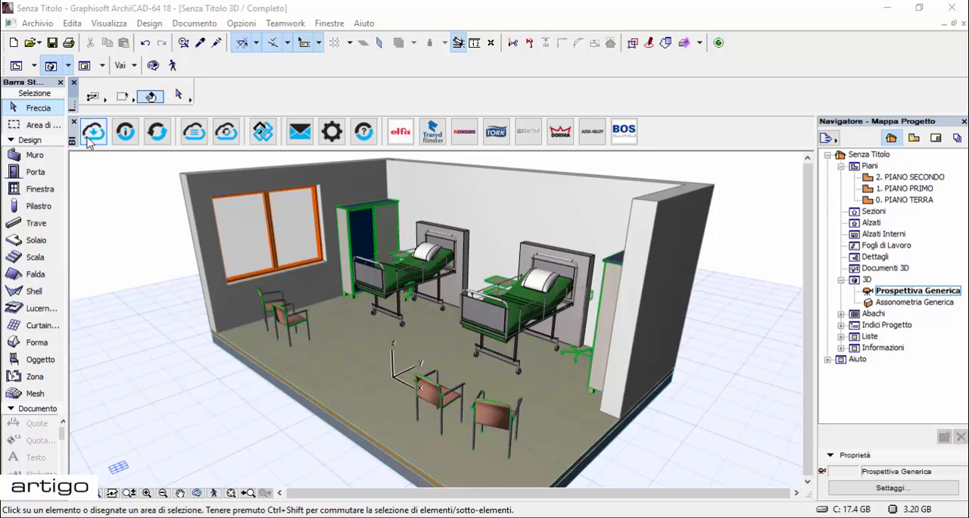
mouse_move(94, 132)
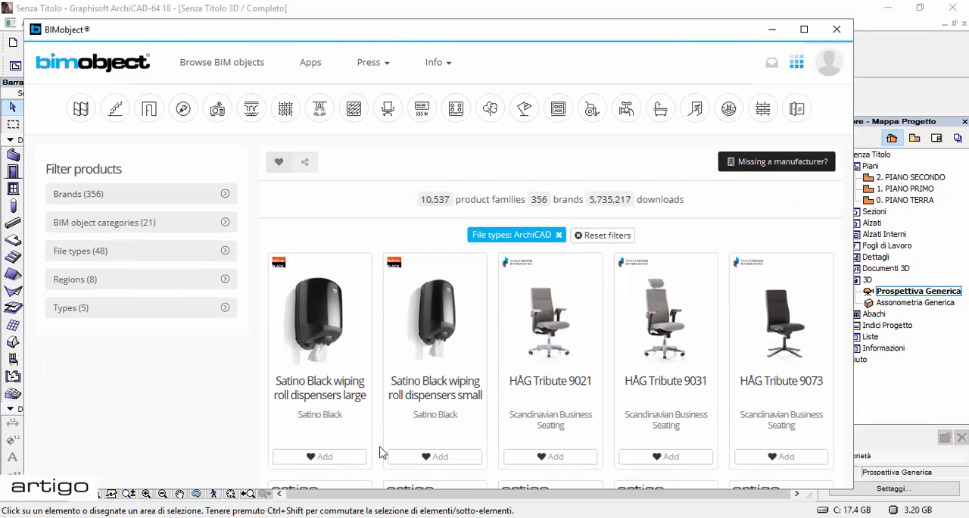
- Scroll the BIMobject product grid down to the Artigo flooring items (Lava, Kayar, Natura)
scroll("down", 3)
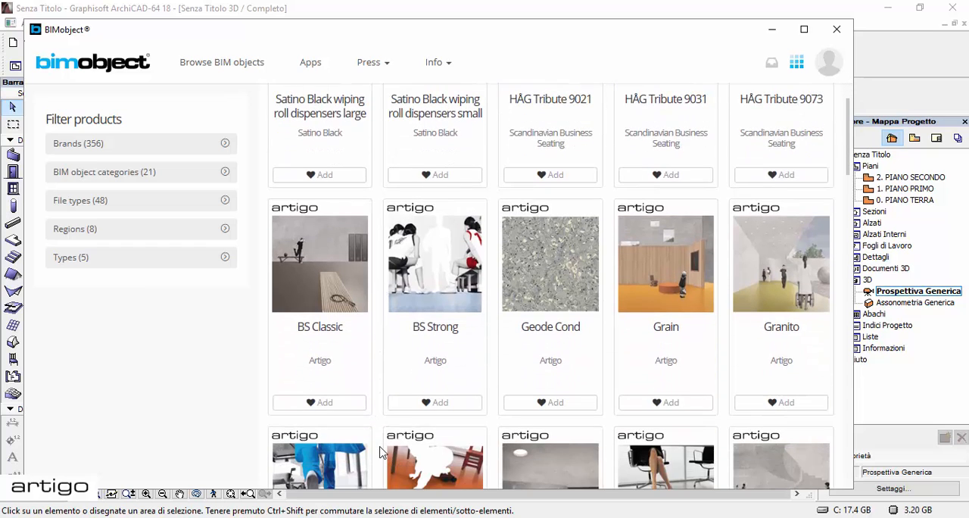
scroll("down", 3)
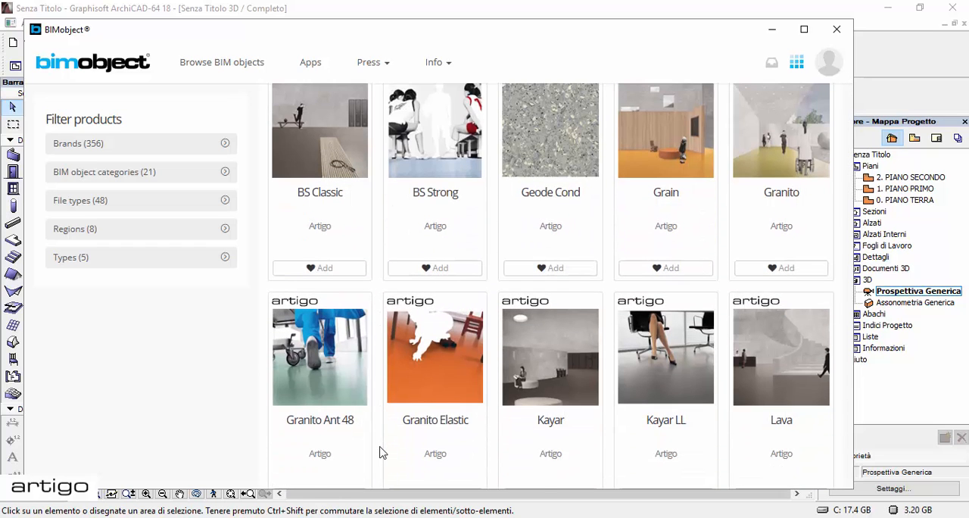
scroll("down", 3)
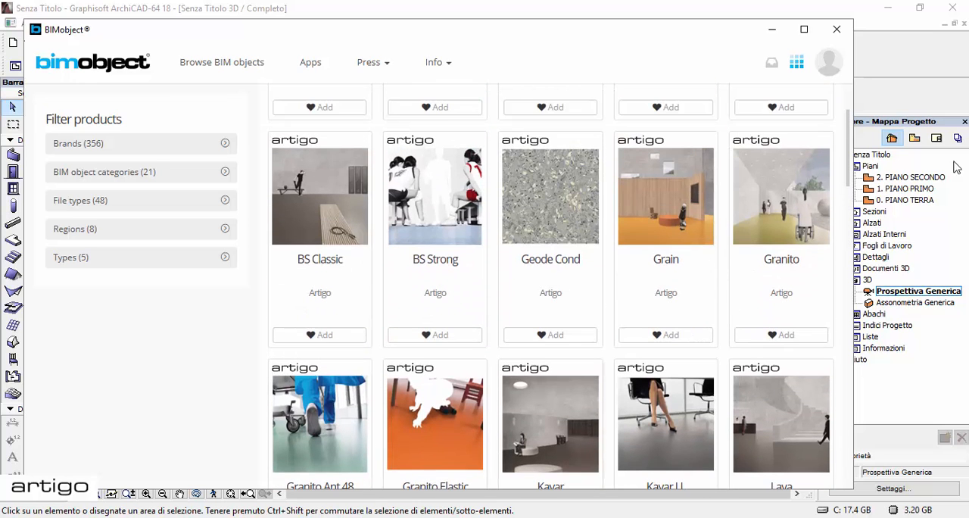
scroll("down", 3)
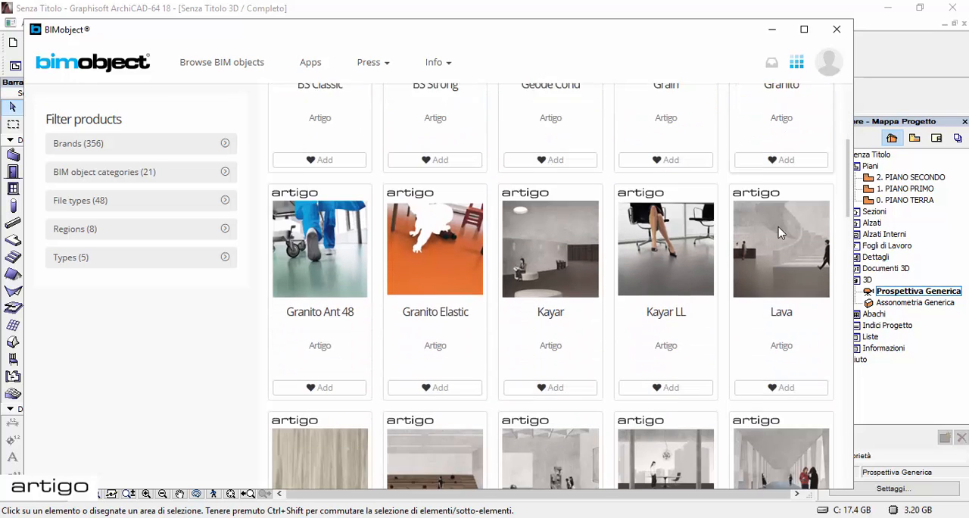
scroll("down", 3)
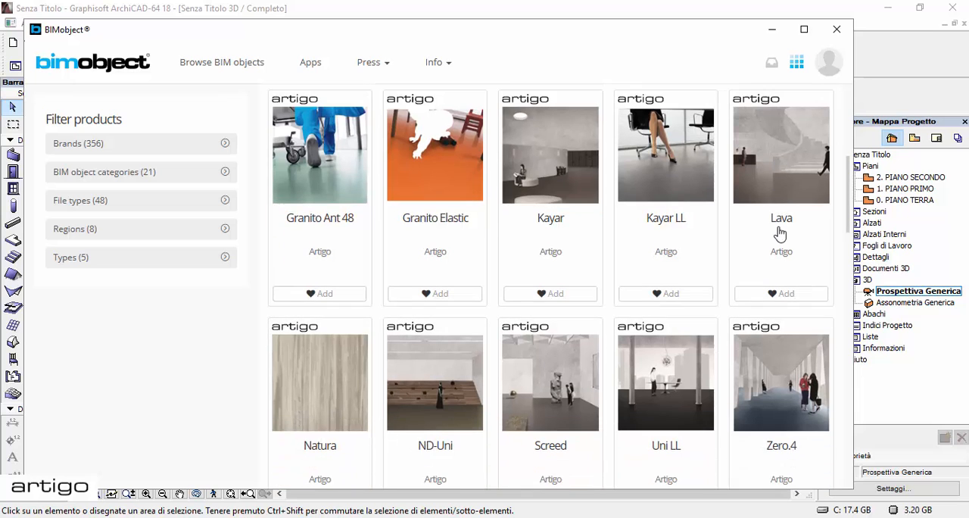
mouse_move(312, 165)
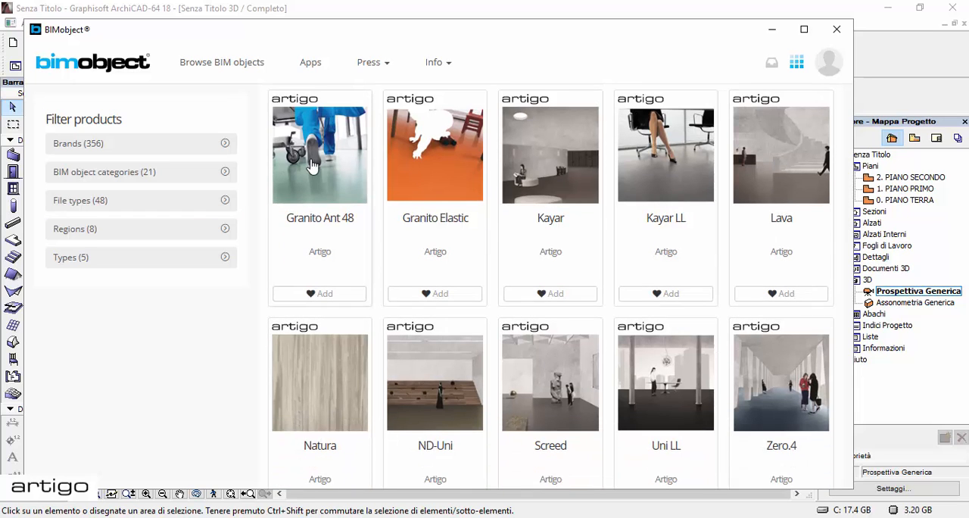
- Review Granito Ant 48's page: reference links, material and origin details, region information
left_click(319, 154)
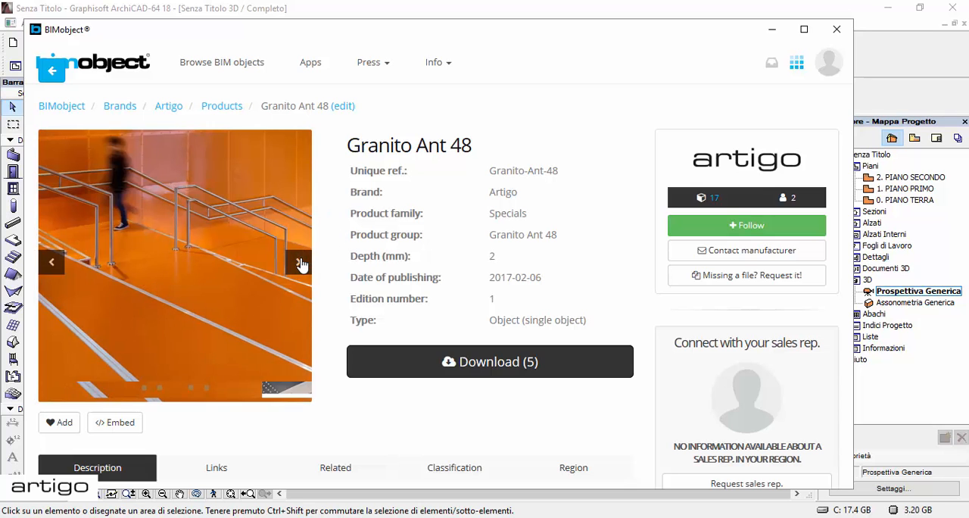
left_click(745, 224)
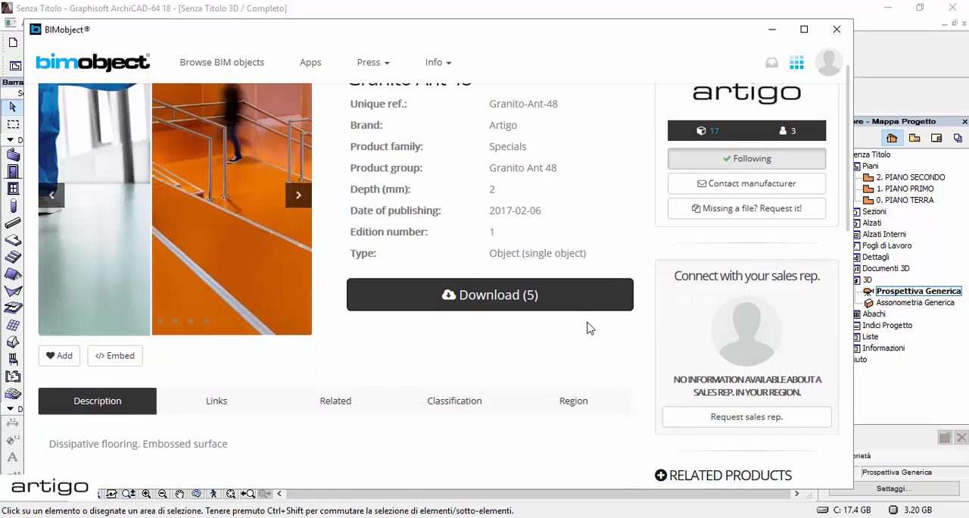
scroll("down", 3)
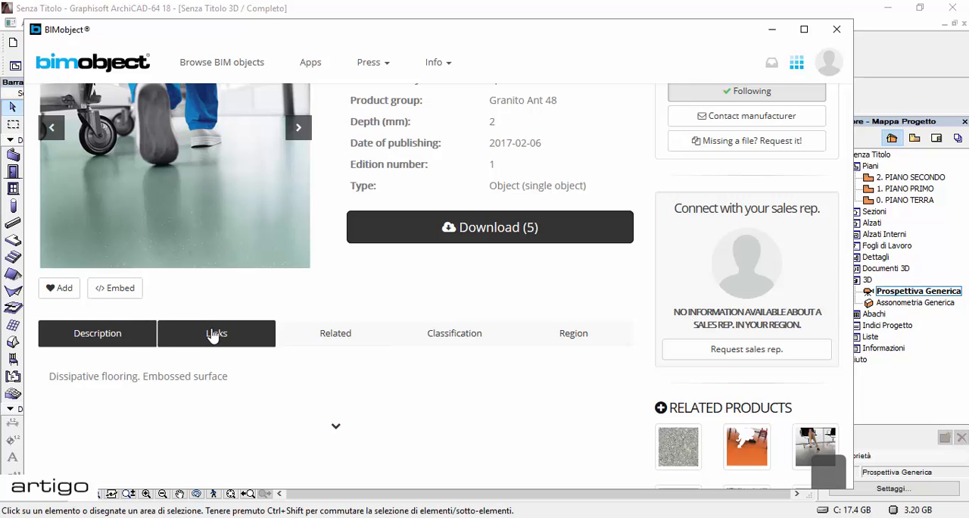
left_click(217, 333)
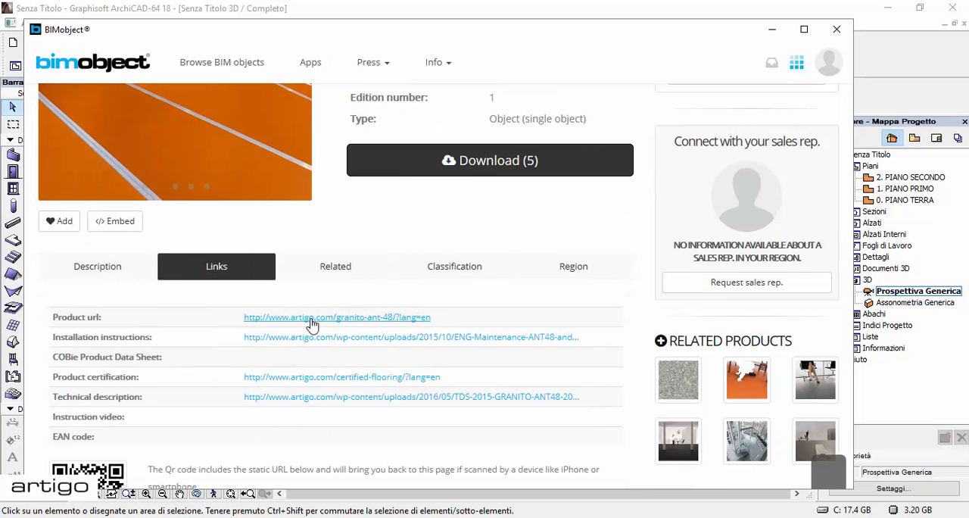
left_click(336, 317)
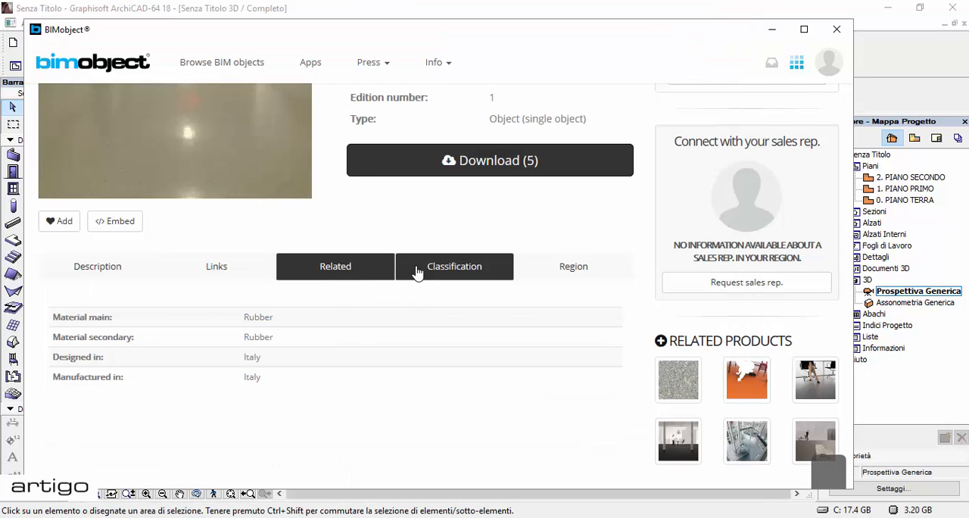
left_click(454, 267)
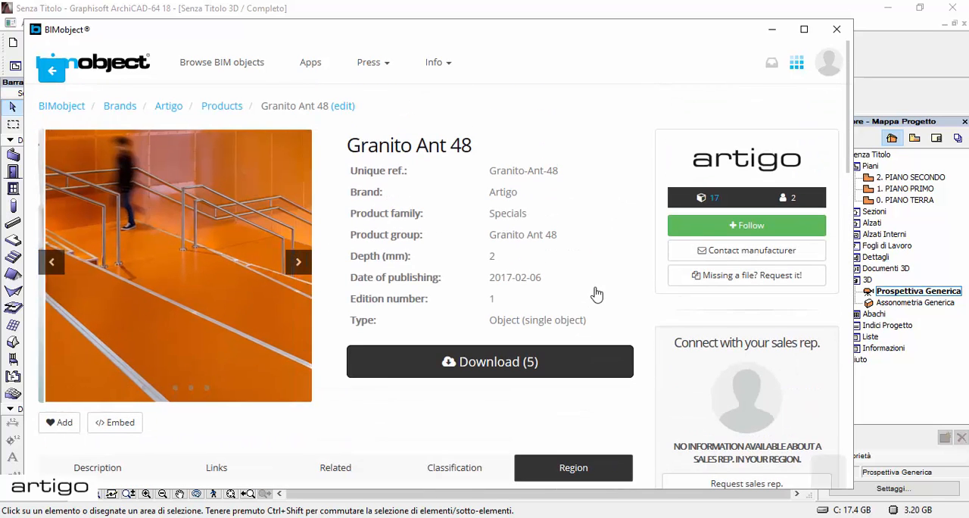
- Follow the Artigo brand and add Granito Ant 48 to favourites
left_click(746, 224)
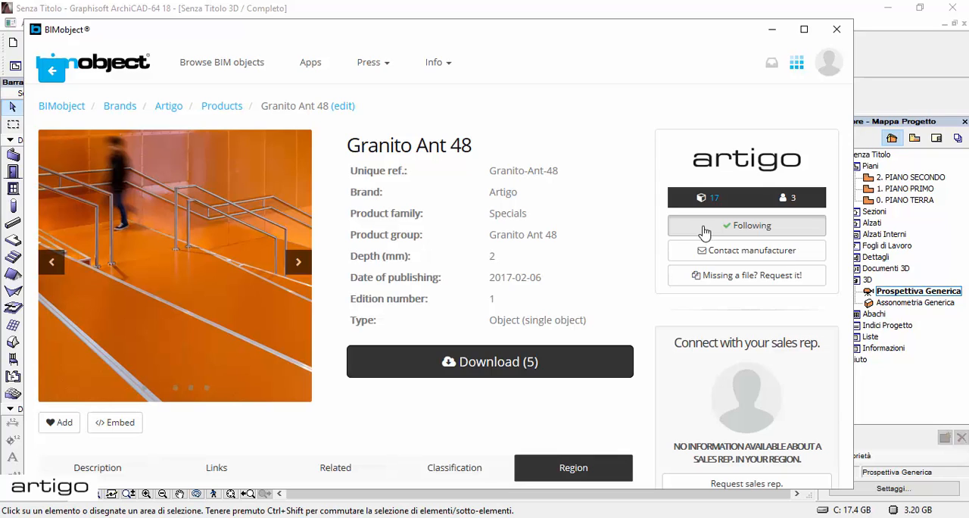
left_click(63, 422)
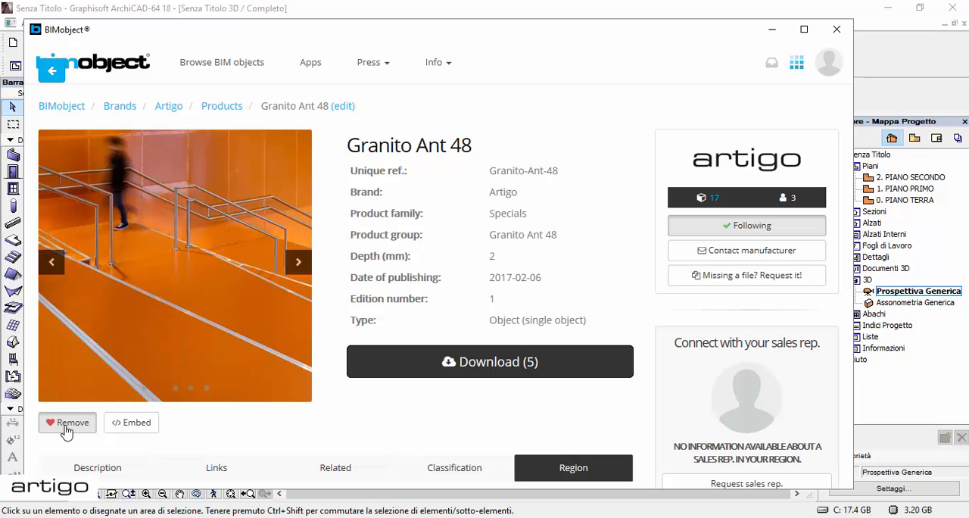
left_click(298, 261)
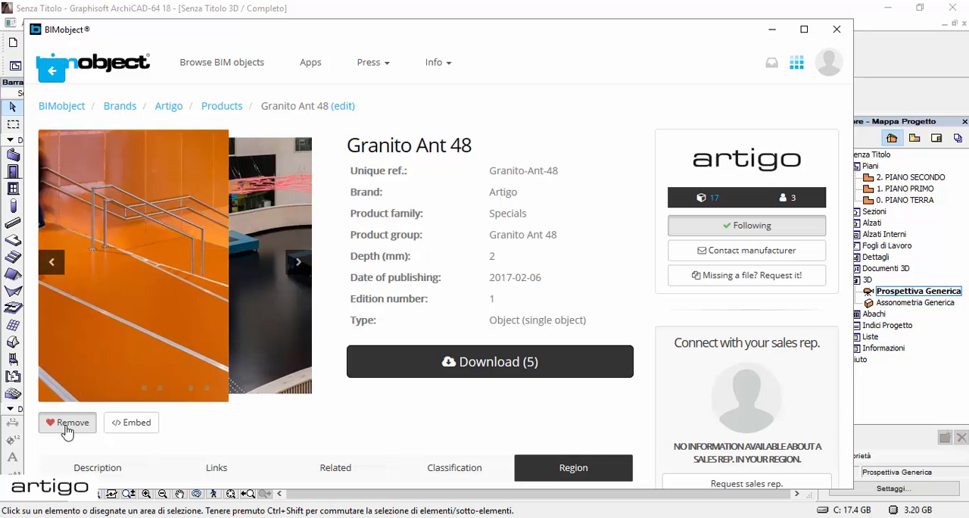
- Download Granito Ant 48 and reopen the BIMobject catalogue so it loads into the library
left_click(489, 361)
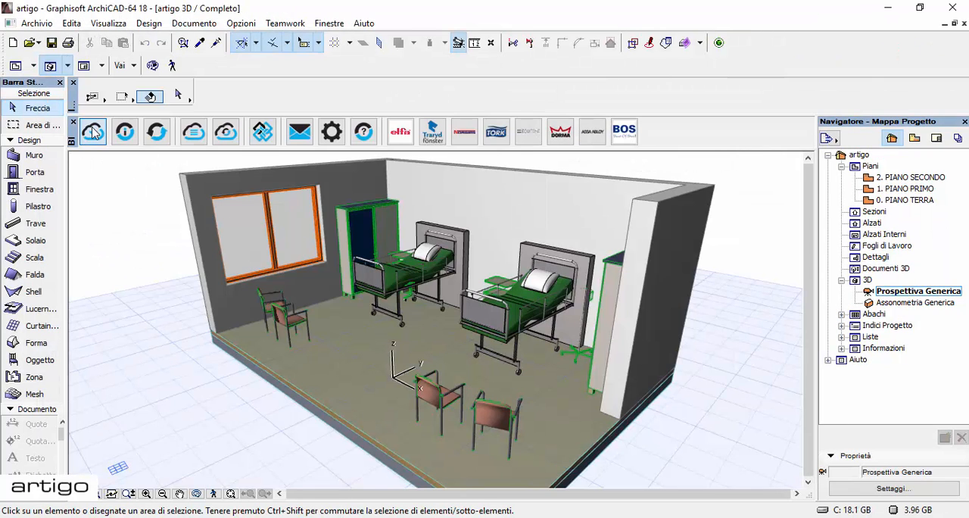
left_click(94, 131)
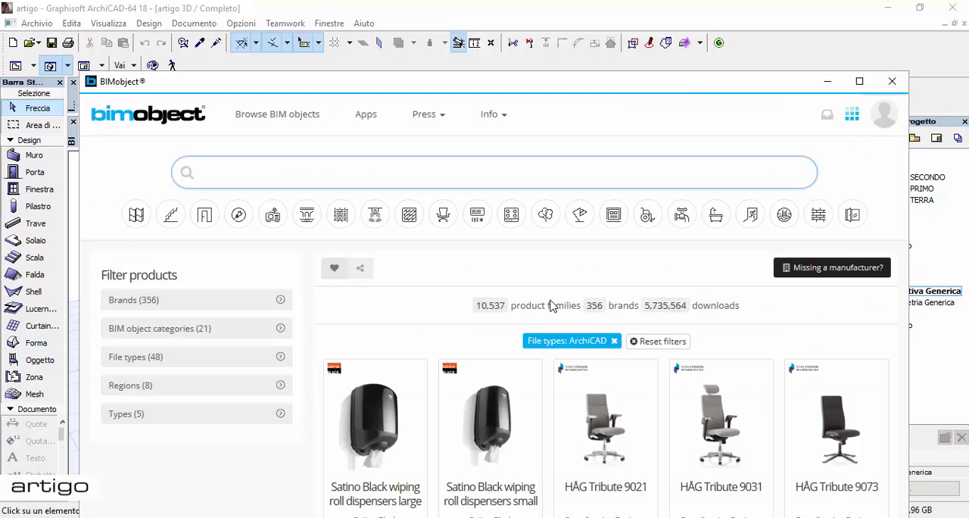
scroll("down", 3)
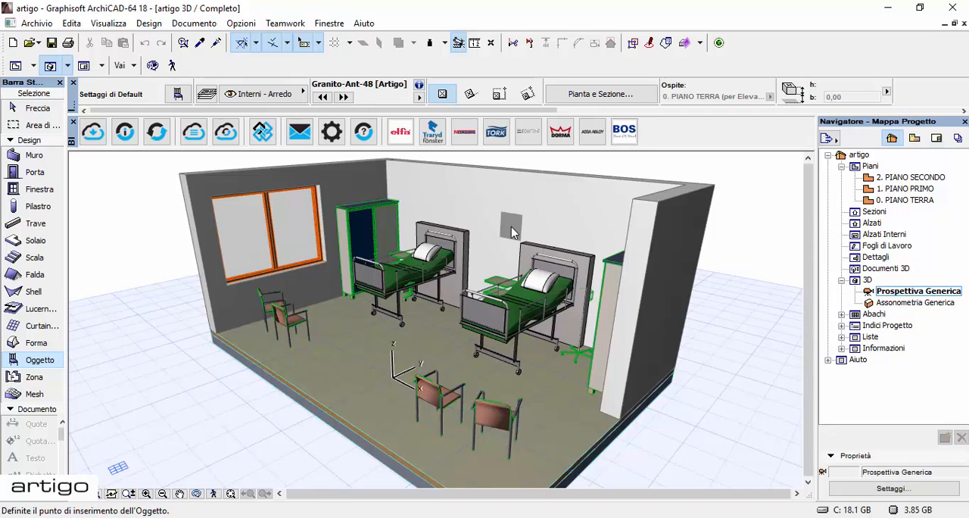
- Show the 0. PIANO TERRA floor plan with the Hospital Room zone selected
left_click(341, 360)
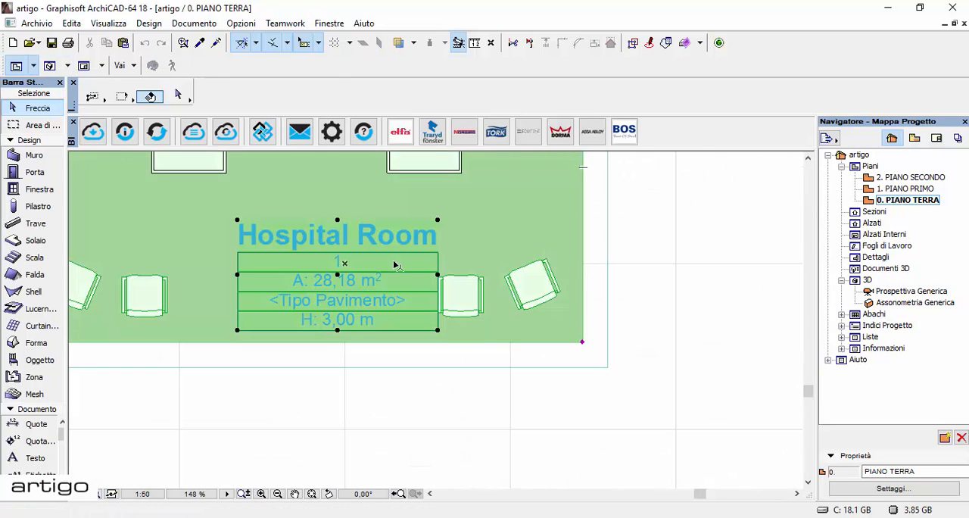
left_click(148, 23)
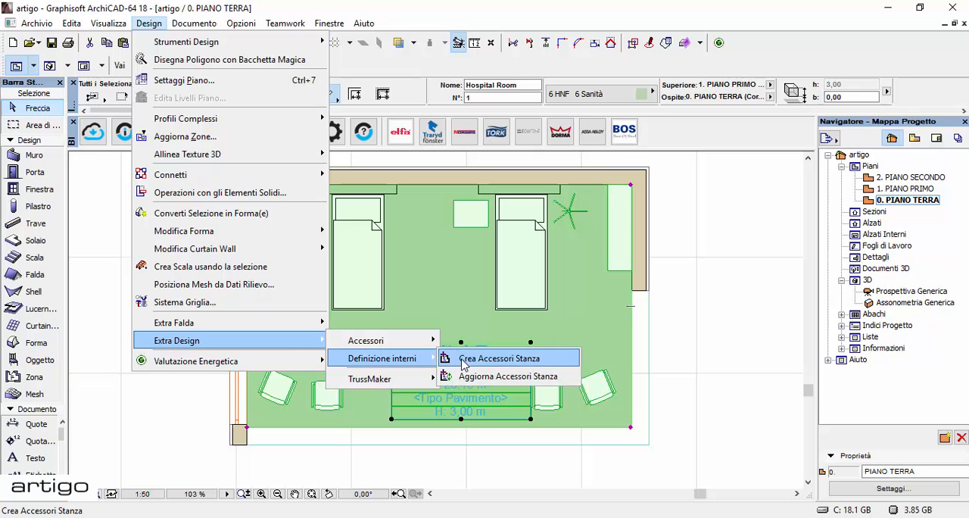
- Assign GRANITO ANT 48 as the floor accessory object of the Hospital Room zone
left_click(500, 357)
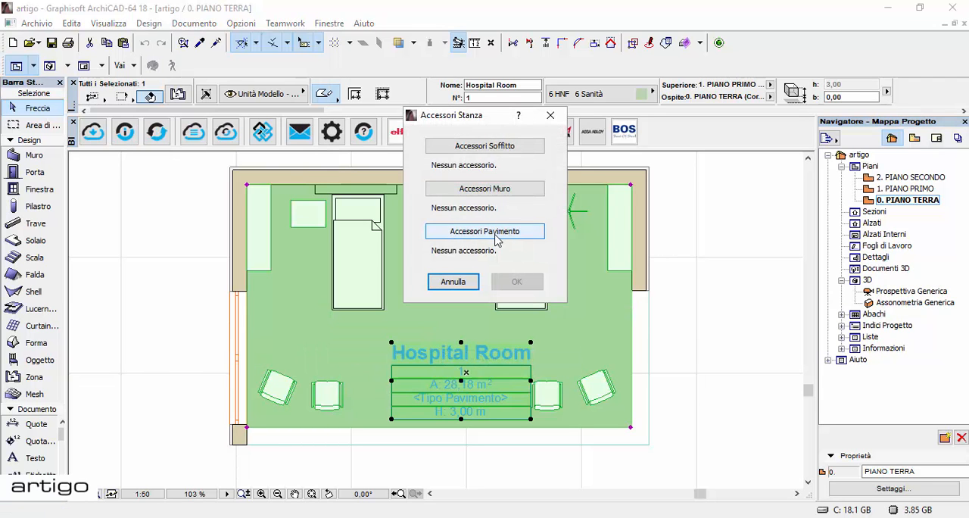
left_click(485, 230)
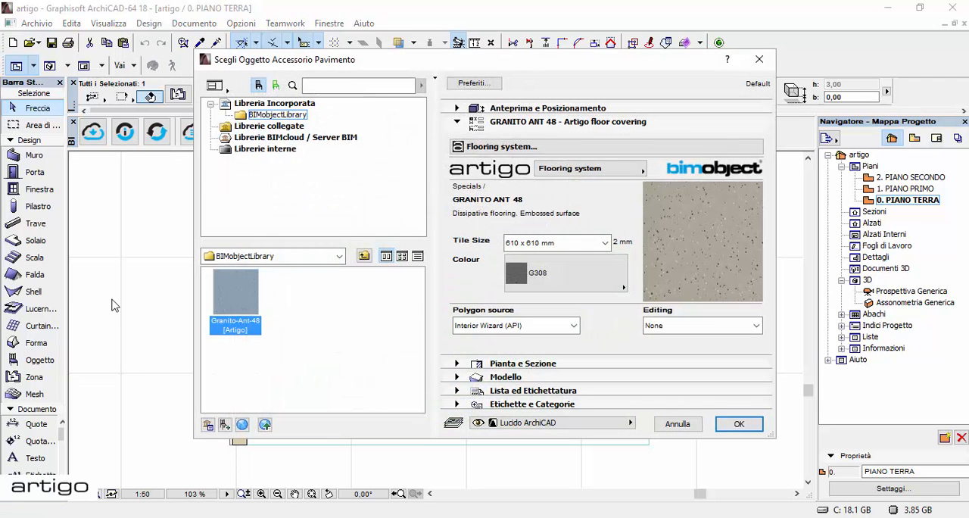
mouse_move(235, 295)
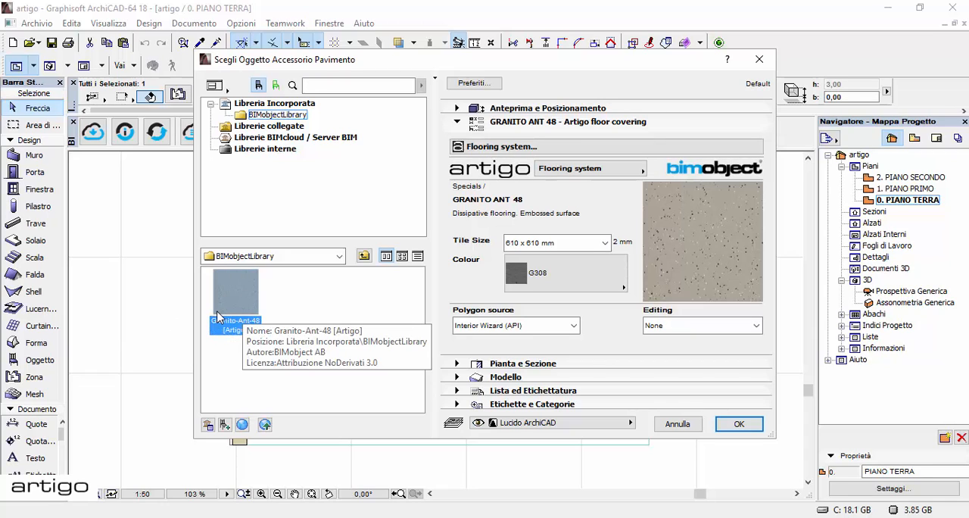
left_click(553, 242)
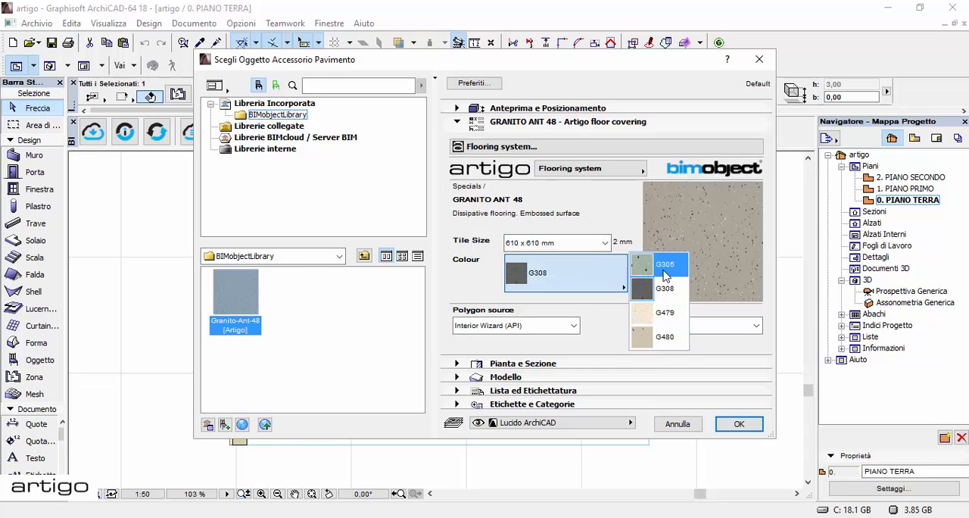
left_click(739, 425)
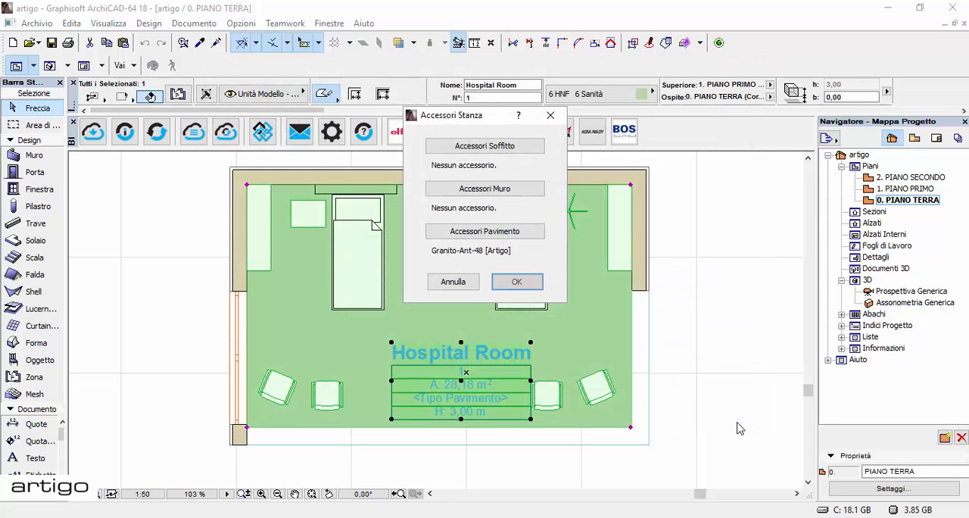
left_click(517, 282)
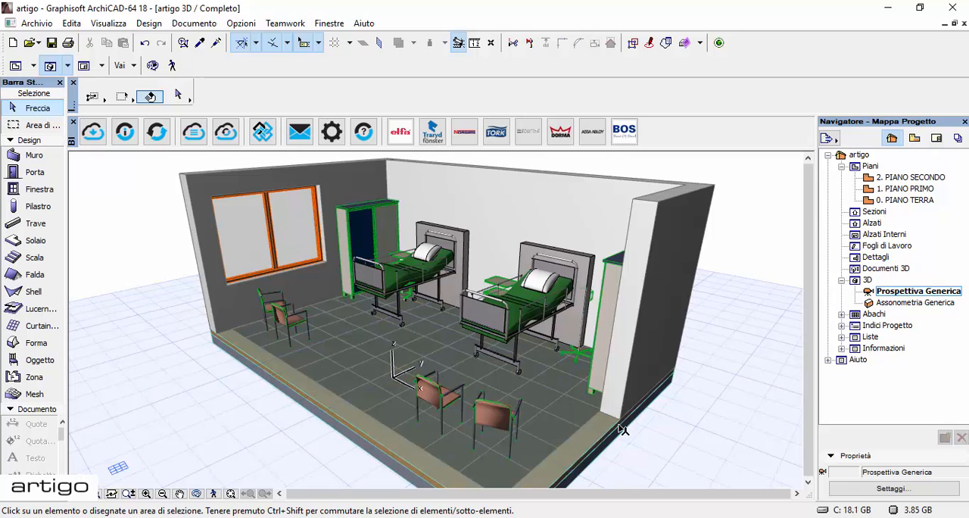
mouse_move(397, 443)
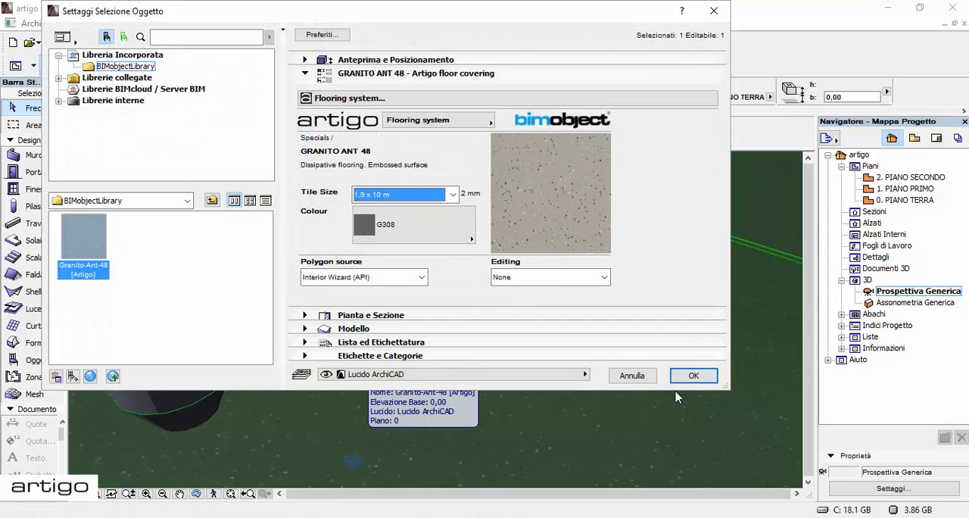
- Check the Granito-Ant-48 flooring's product information page, then close its settings
left_click(692, 376)
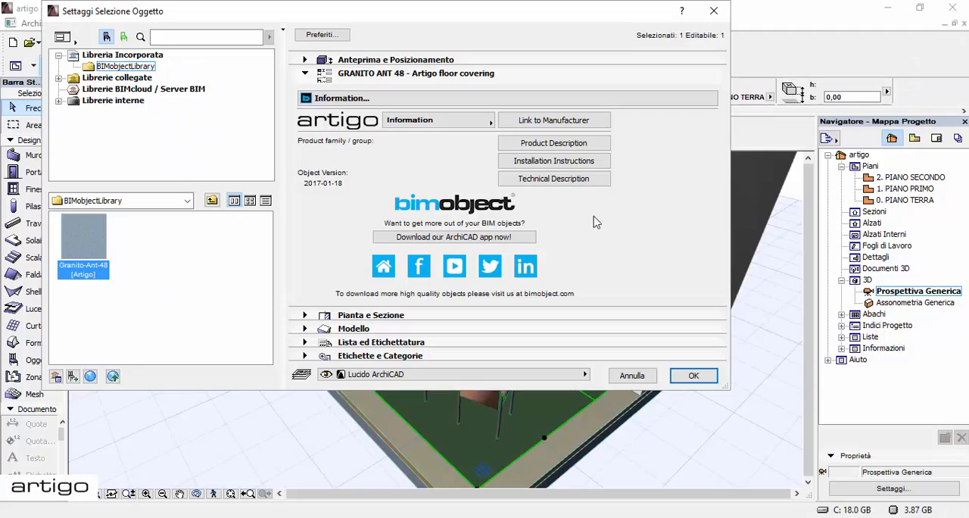
left_click(693, 376)
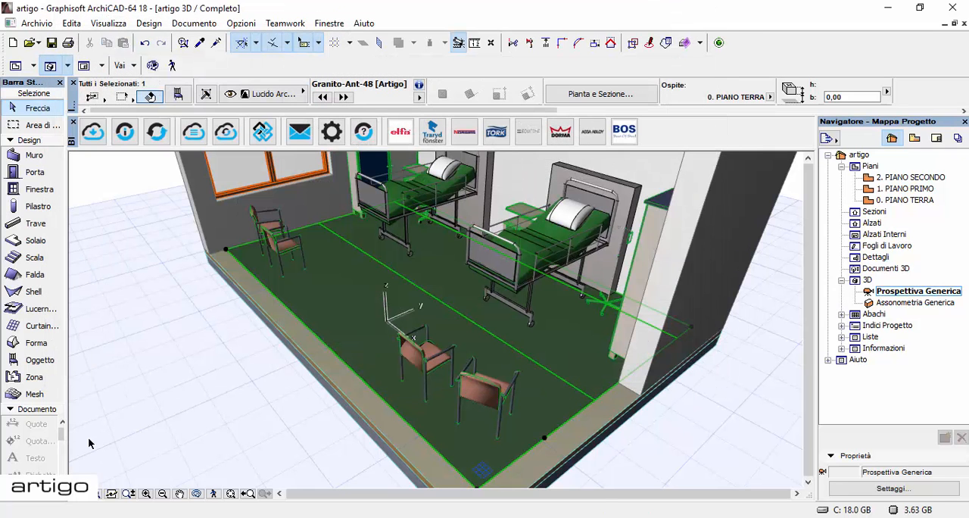
mouse_move(157, 132)
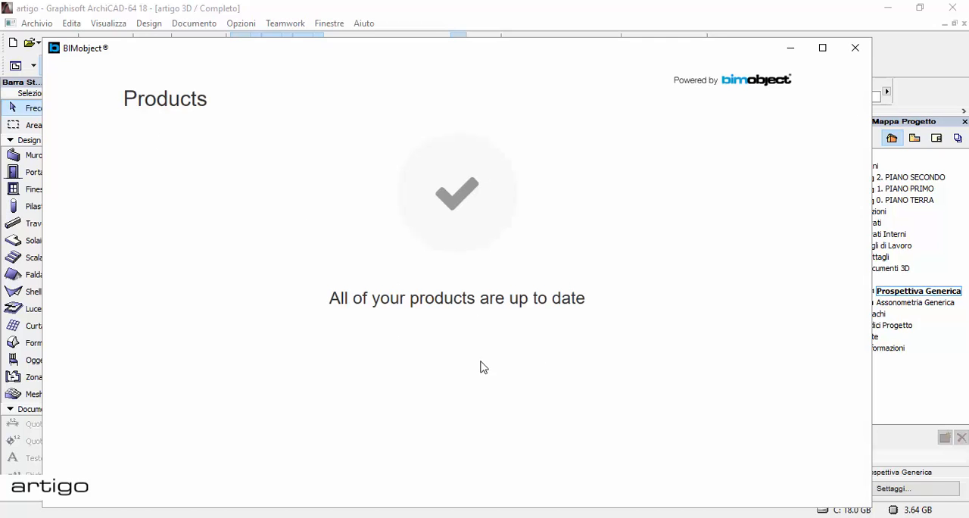
- Close the BIMobject product update window after confirming products are up to date
left_click(856, 49)
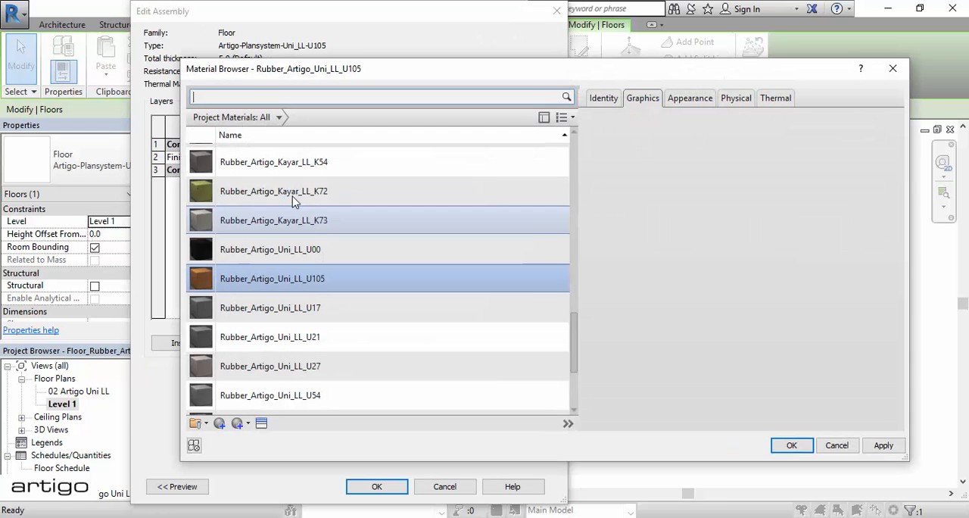
- View the U105 rubber material's appearance, close back out, and browse the floor type list
left_click(689, 97)
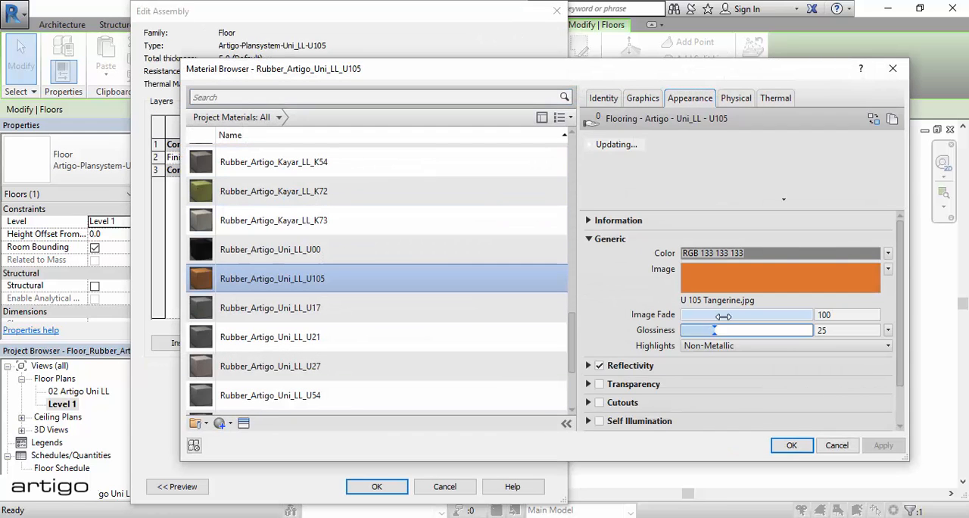
left_click(791, 446)
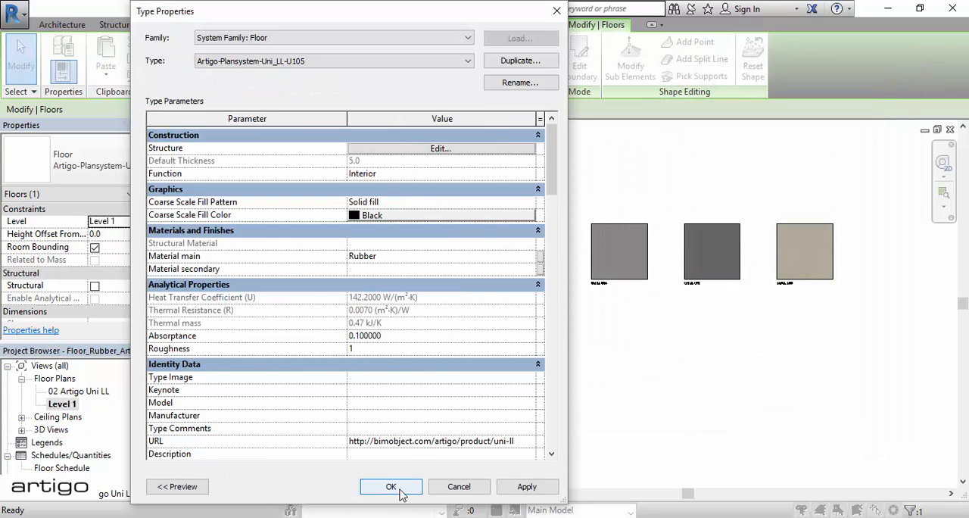
left_click(333, 61)
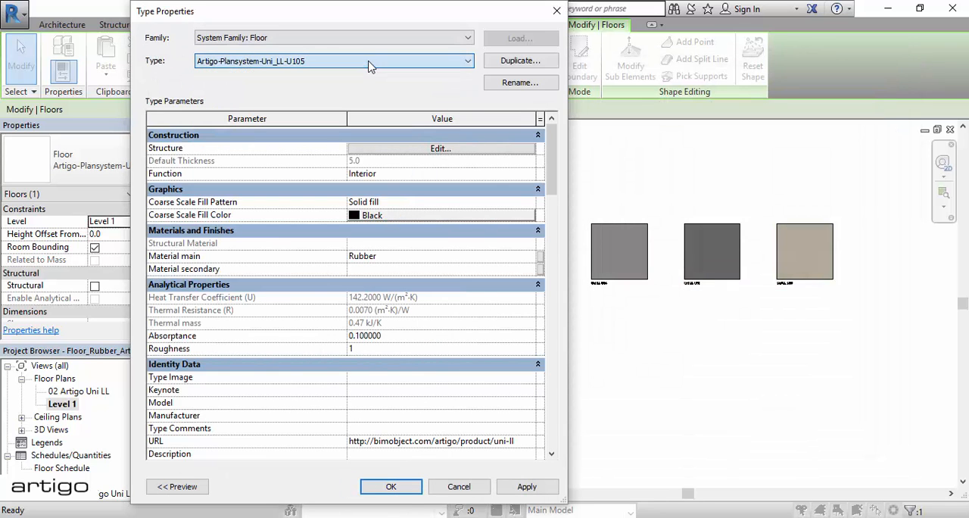
left_click(391, 486)
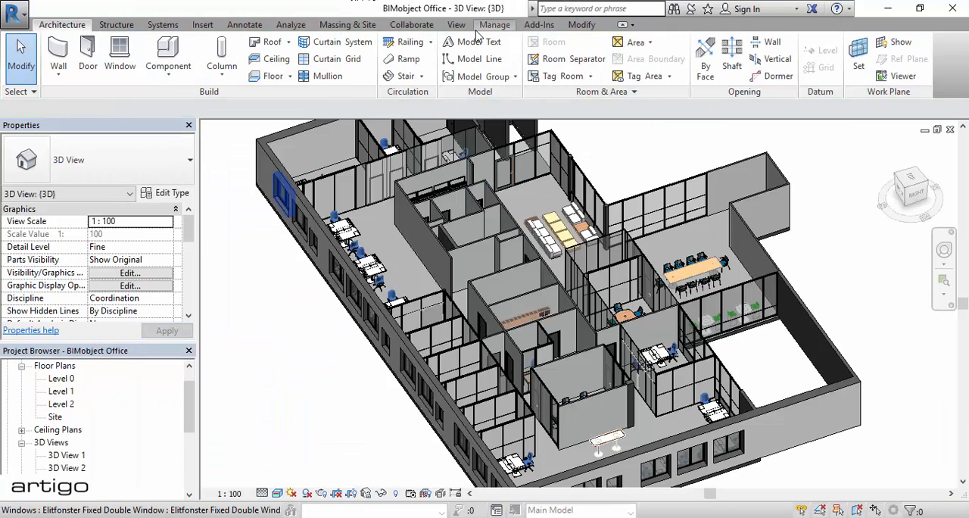
- Transfer only Floor Types from the Artigo rubber floor project via Transfer Project Standards
left_click(494, 24)
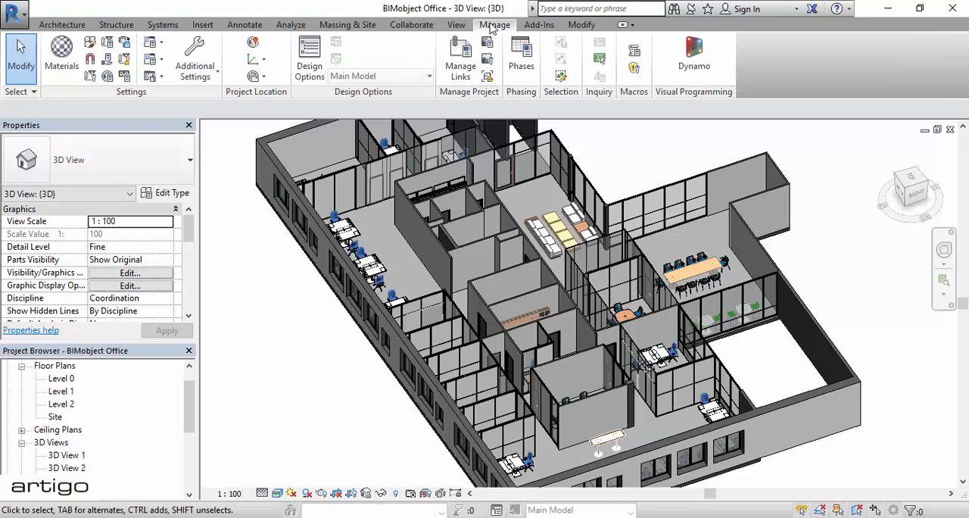
left_click(133, 42)
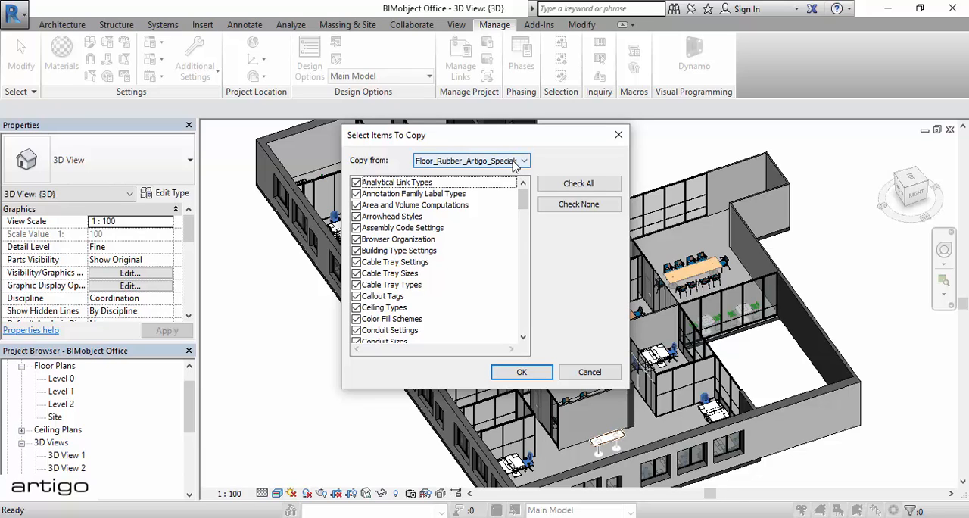
left_click(579, 203)
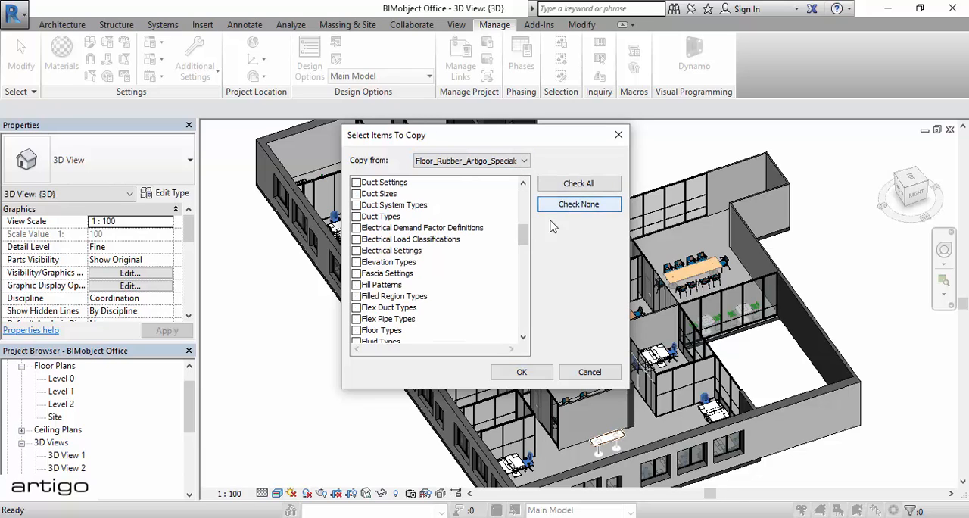
left_click(356, 331)
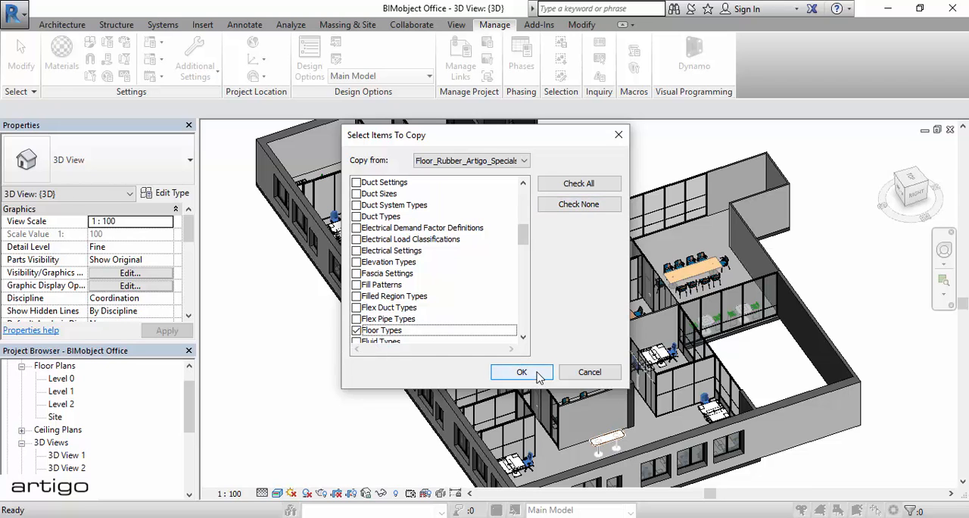
left_click(522, 372)
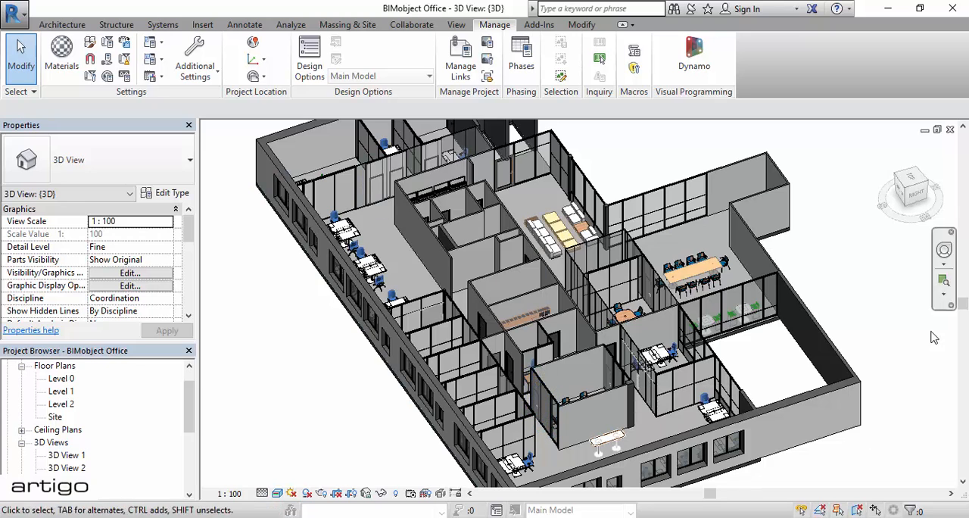
left_click(679, 225)
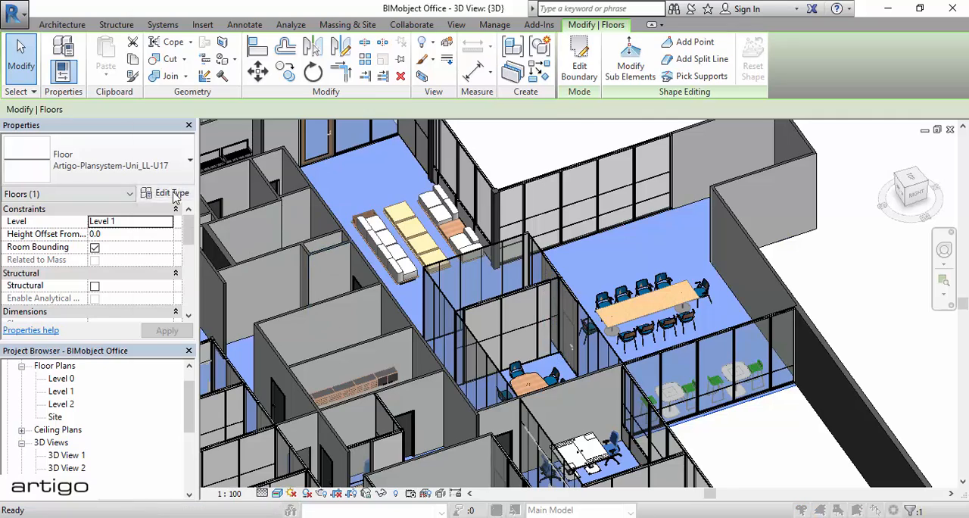
left_click(170, 193)
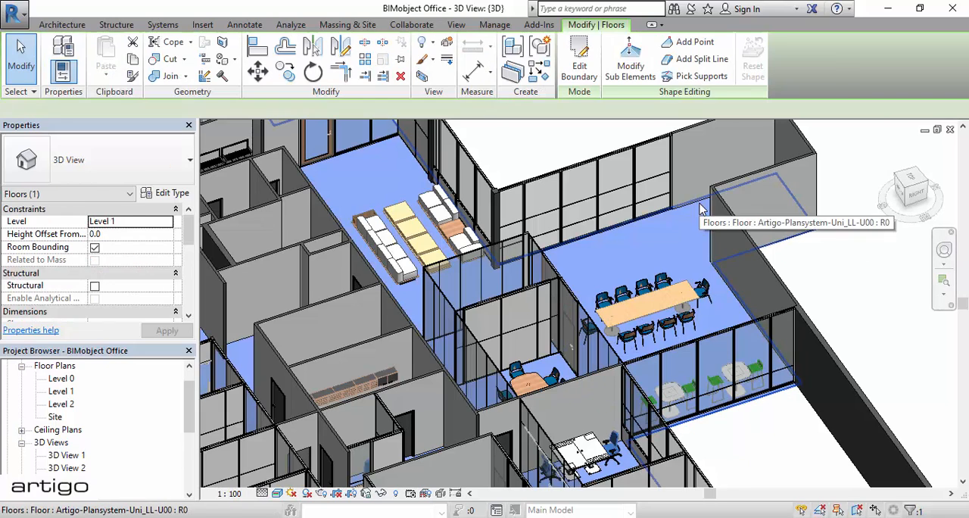
left_click(170, 192)
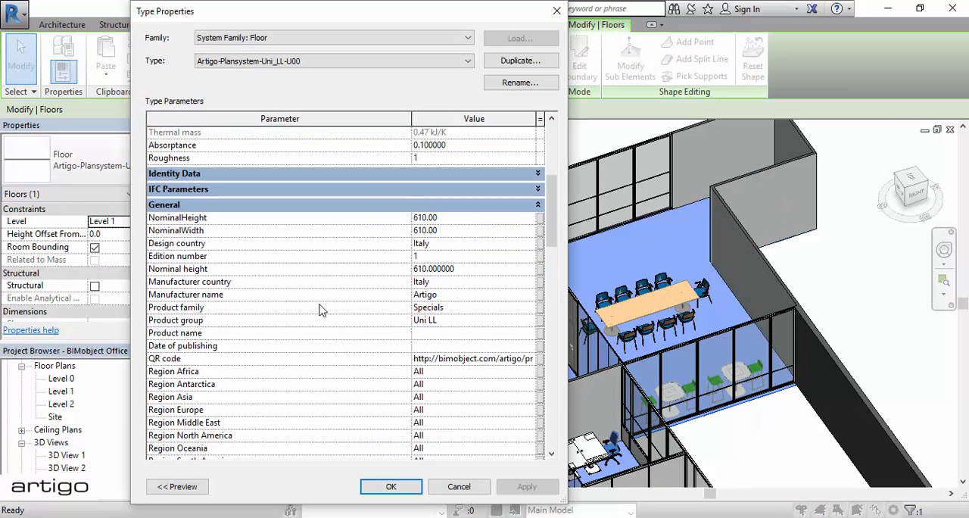
scroll("down", 3)
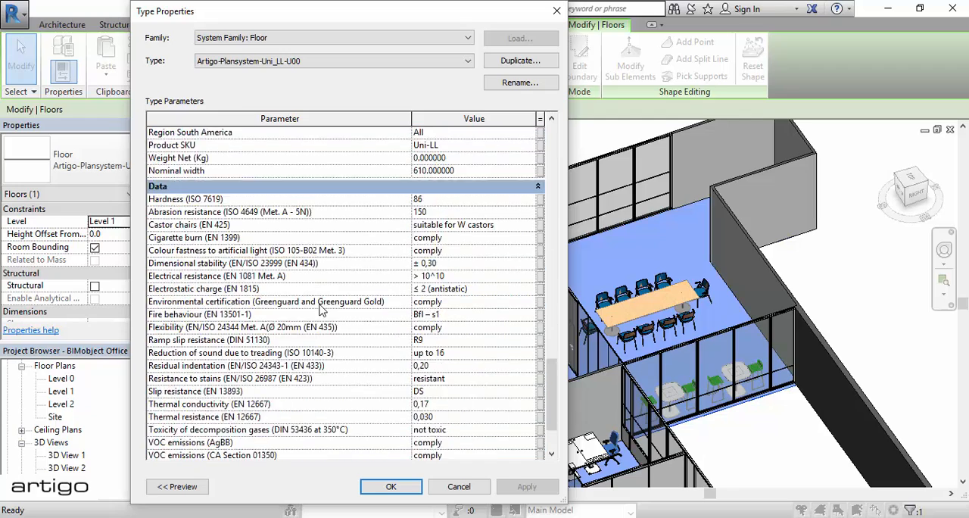
mouse_move(351, 339)
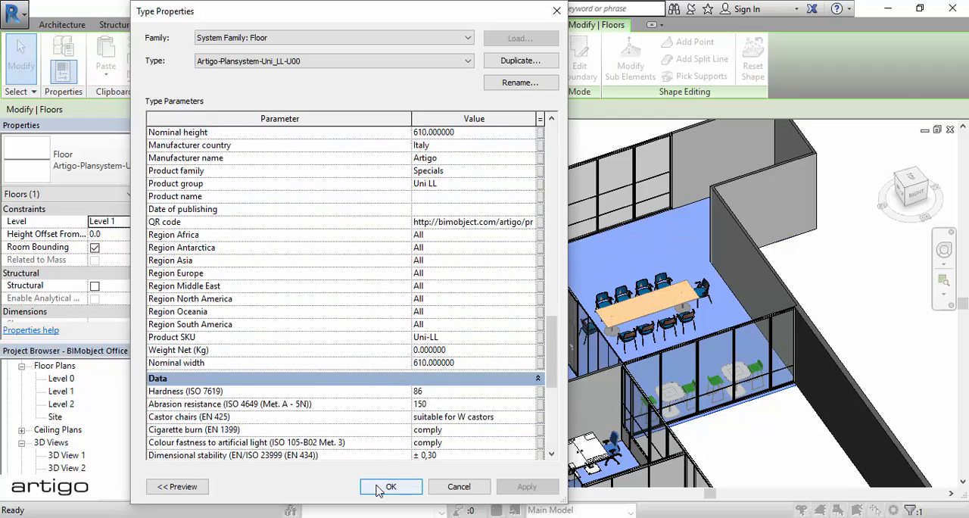
left_click(391, 486)
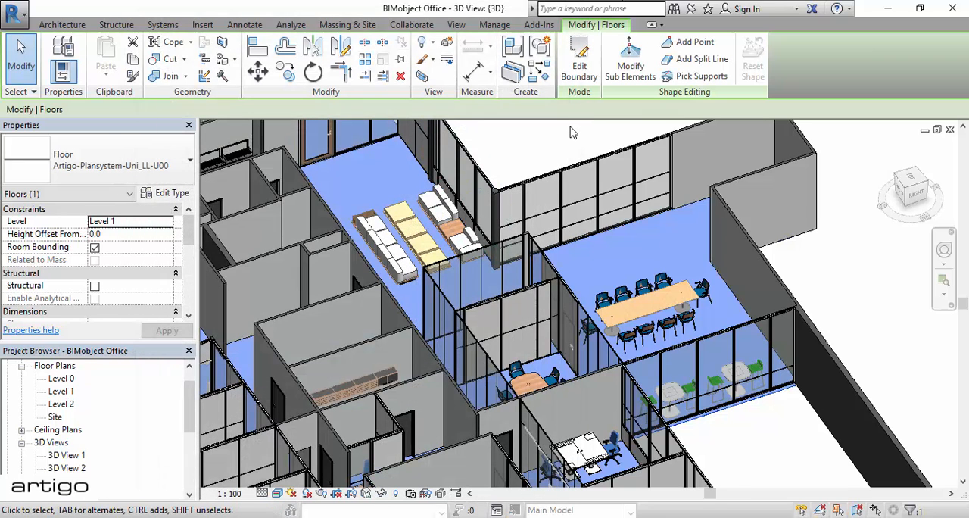
mouse_move(568, 133)
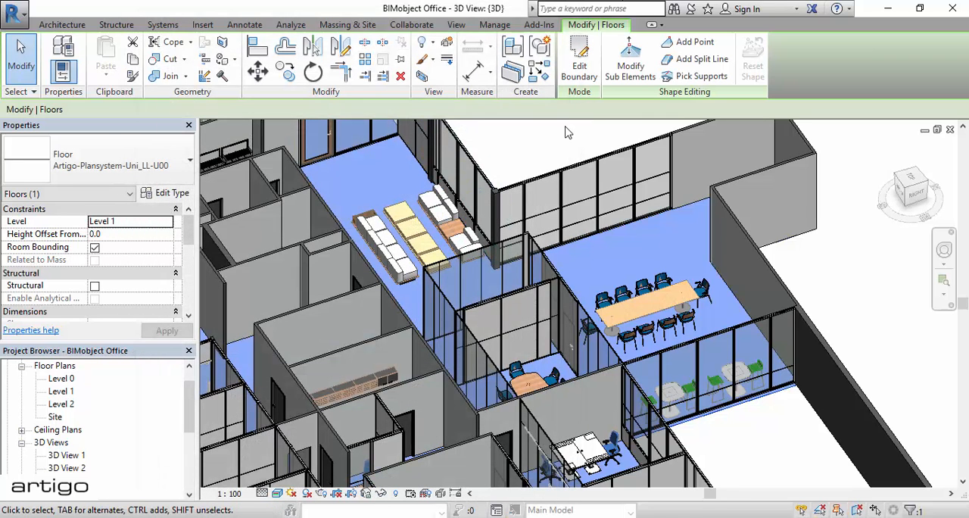